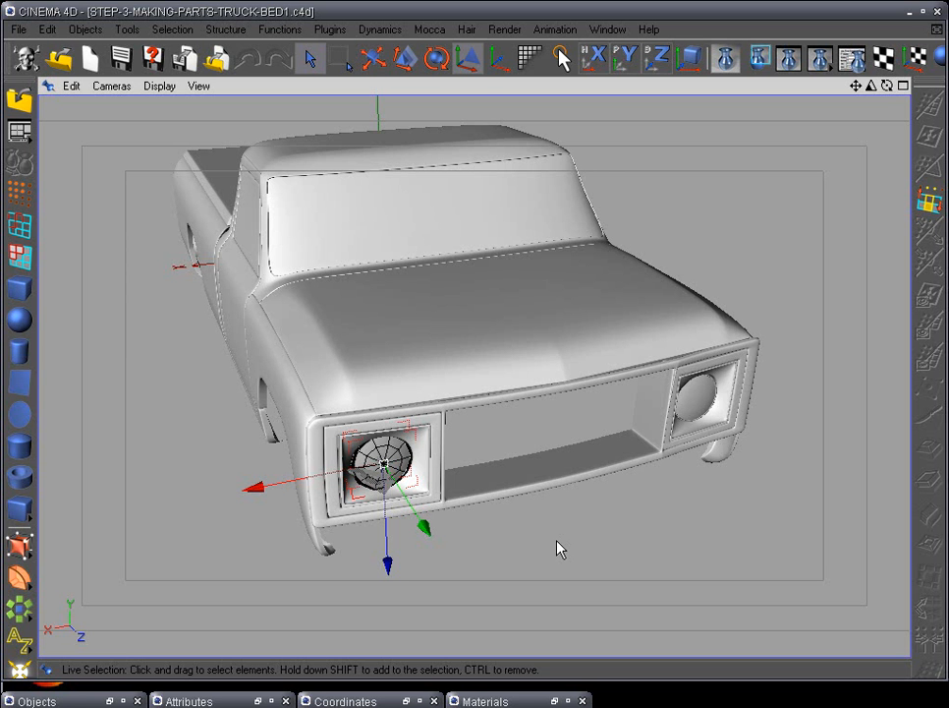
mouse_move(630, 489)
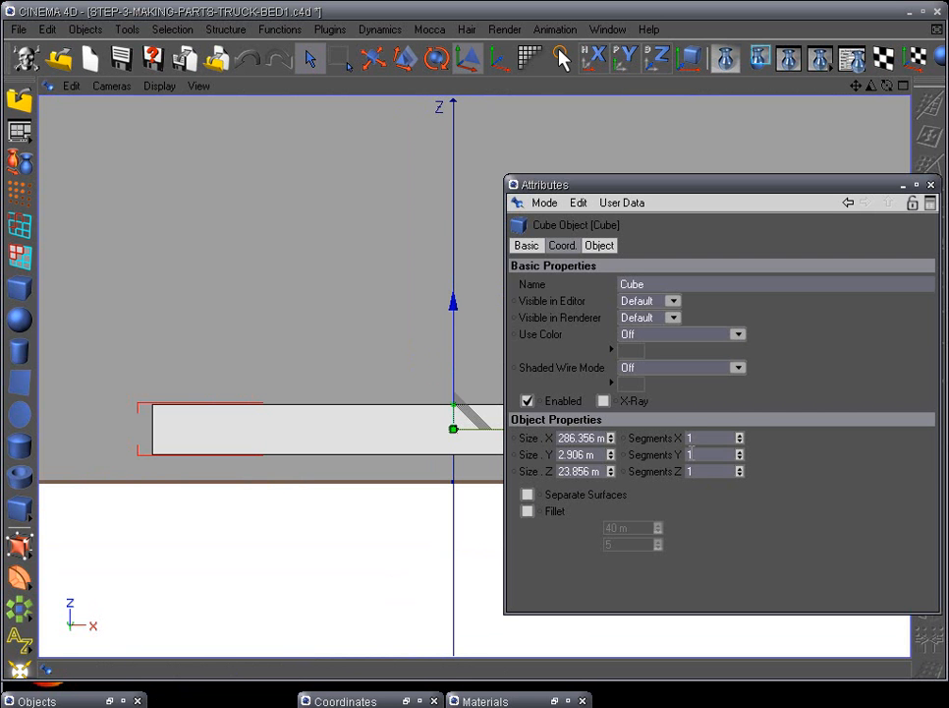
Set the bar's Segments Y to 2 and add a 1.453 m fillet with subdivision 5.
left_click(740, 452)
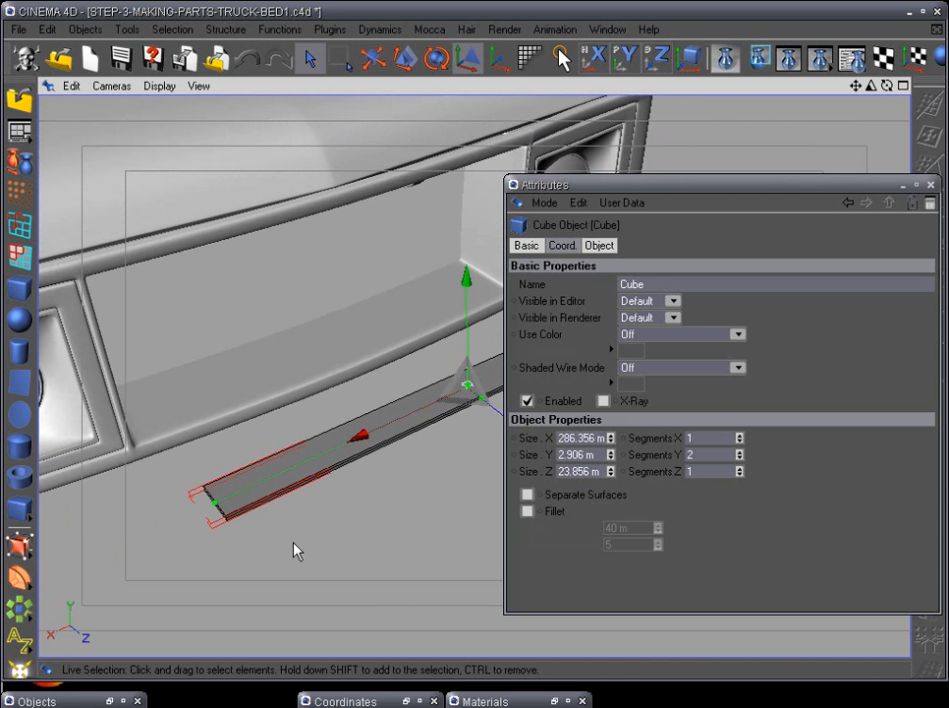
left_click(528, 511)
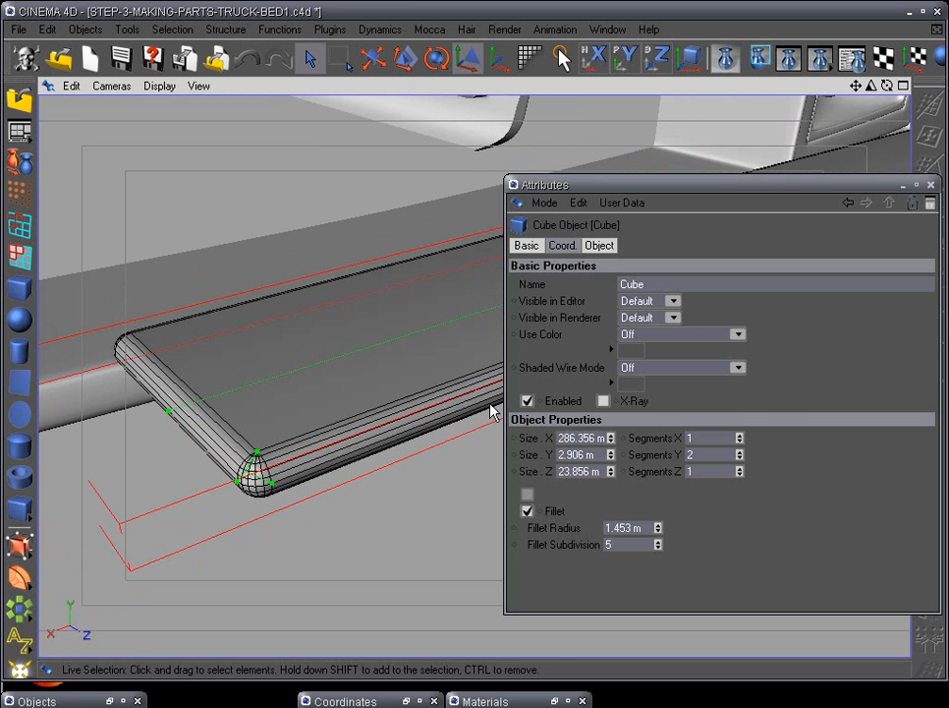
mouse_move(664, 554)
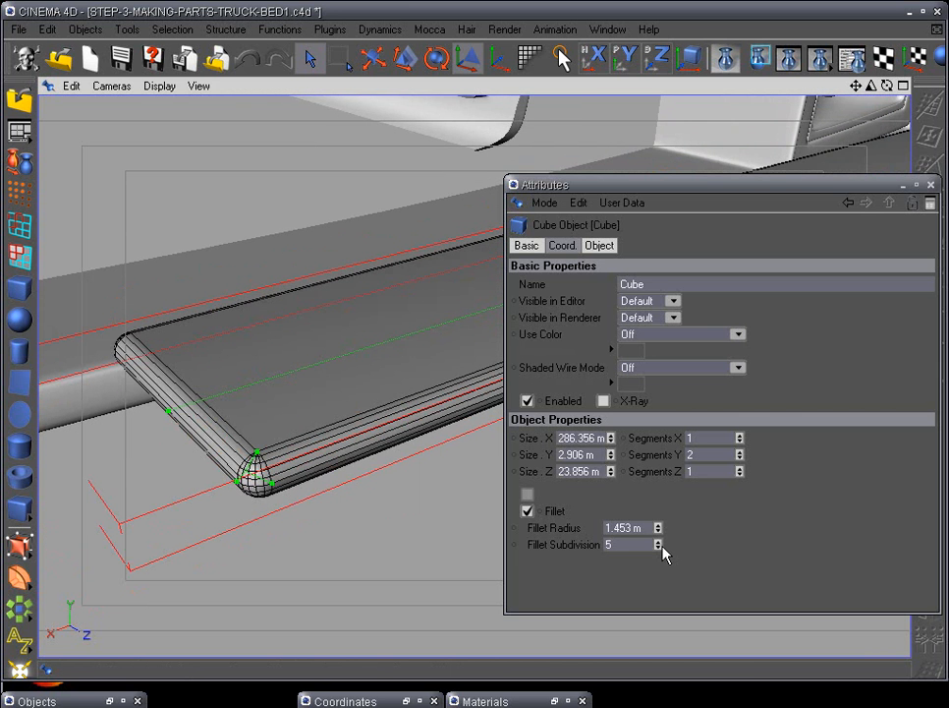
left_click(658, 548)
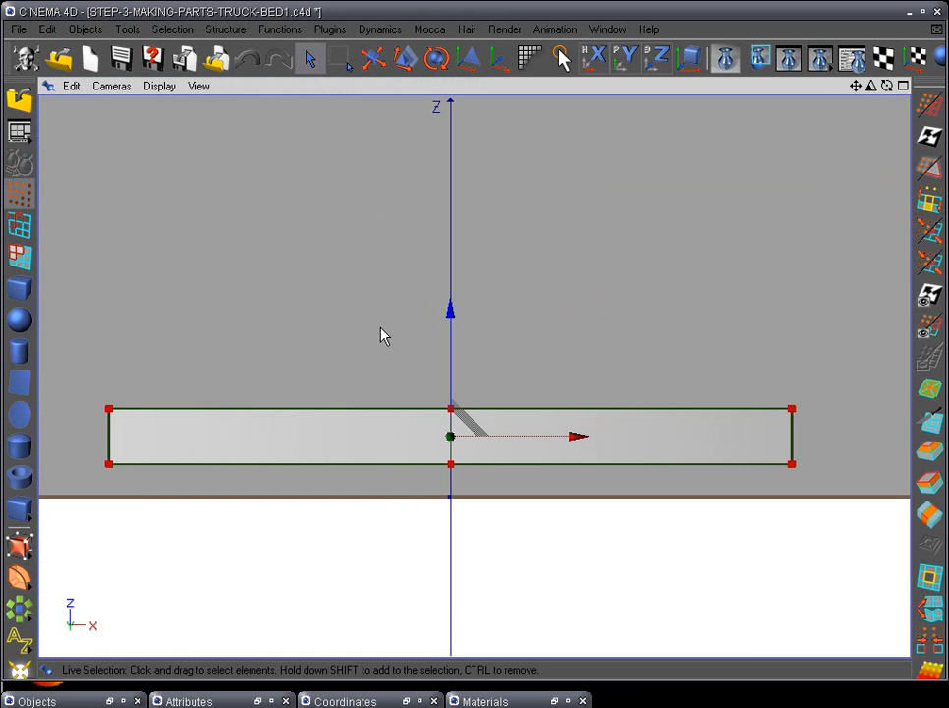
Make the cube editable and drag its points to bow the bar along the bumper curve.
left_click(345, 59)
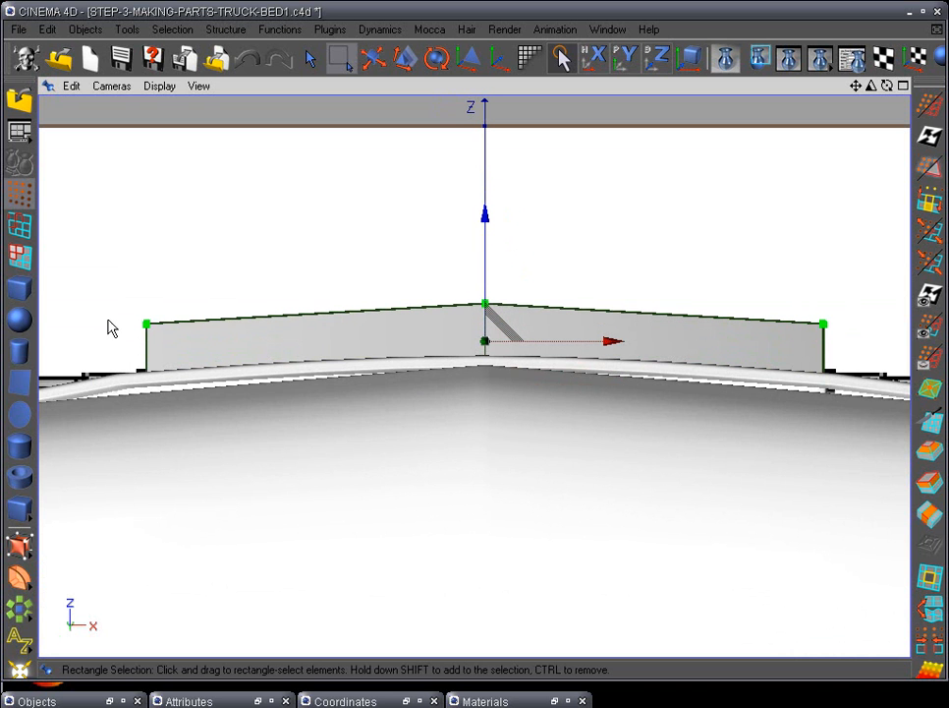
left_click_drag(485, 215, 484, 234)
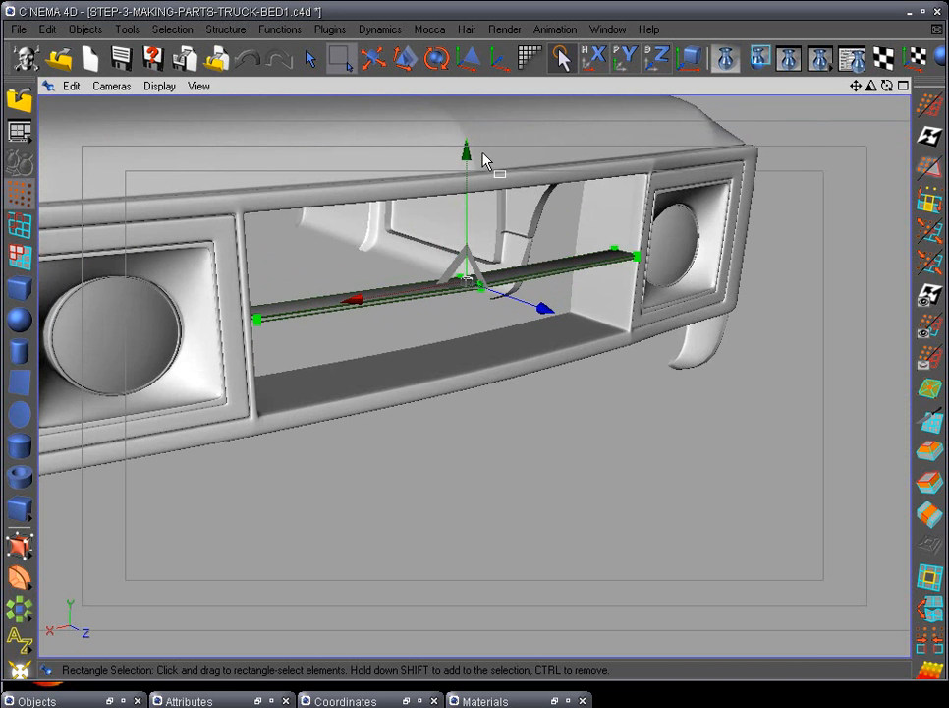
Drag the curved bar down to the base of the grille opening.
left_click_drag(466, 147, 465, 231)
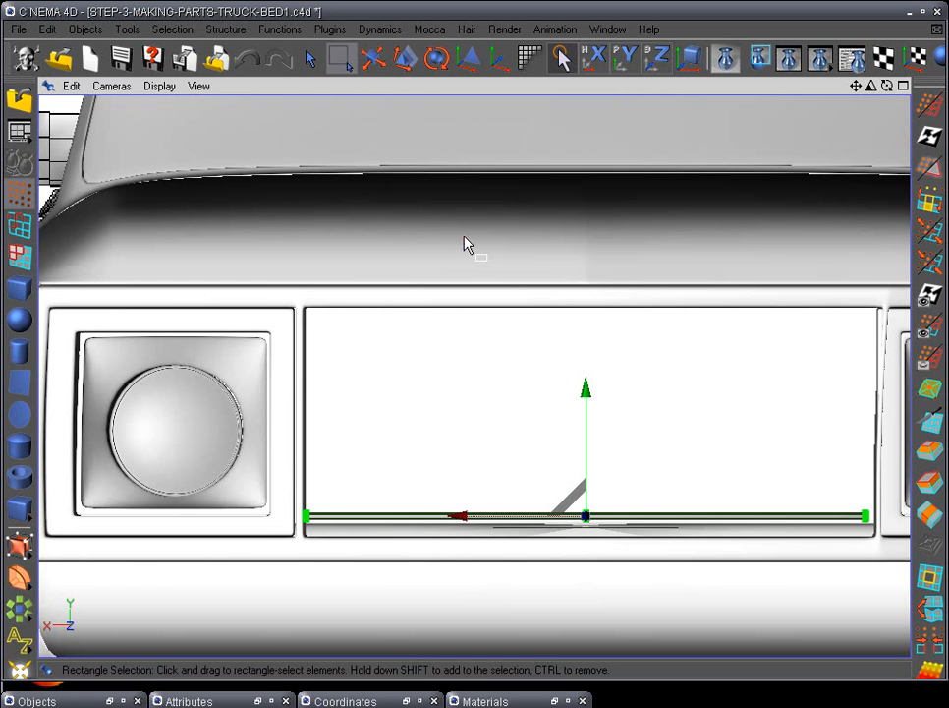
mouse_move(658, 429)
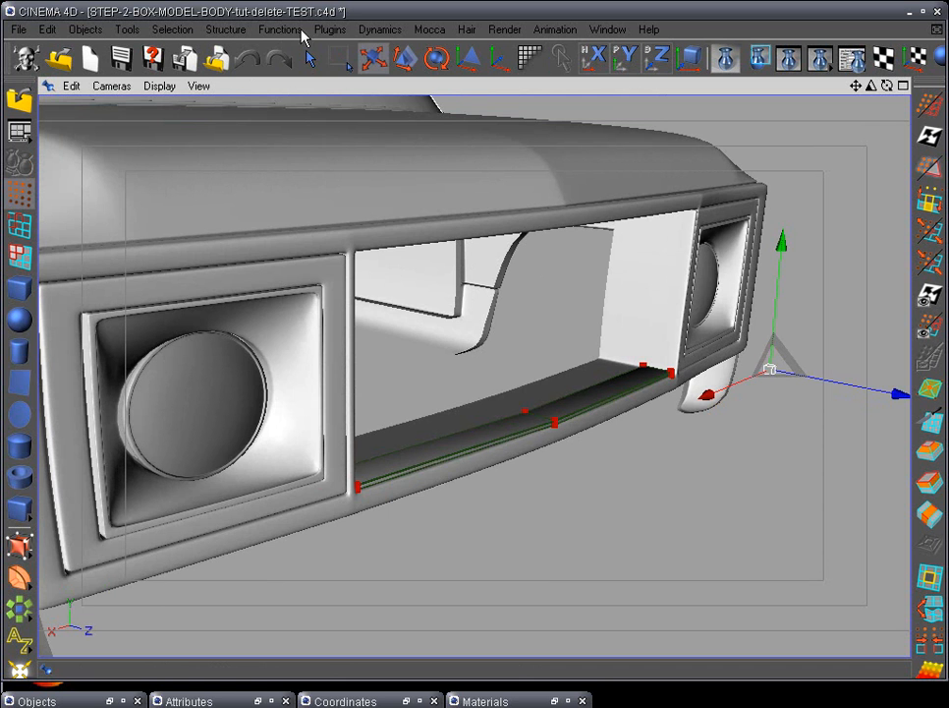
Open the Duplicate tool from the Functions menu.
left_click(280, 28)
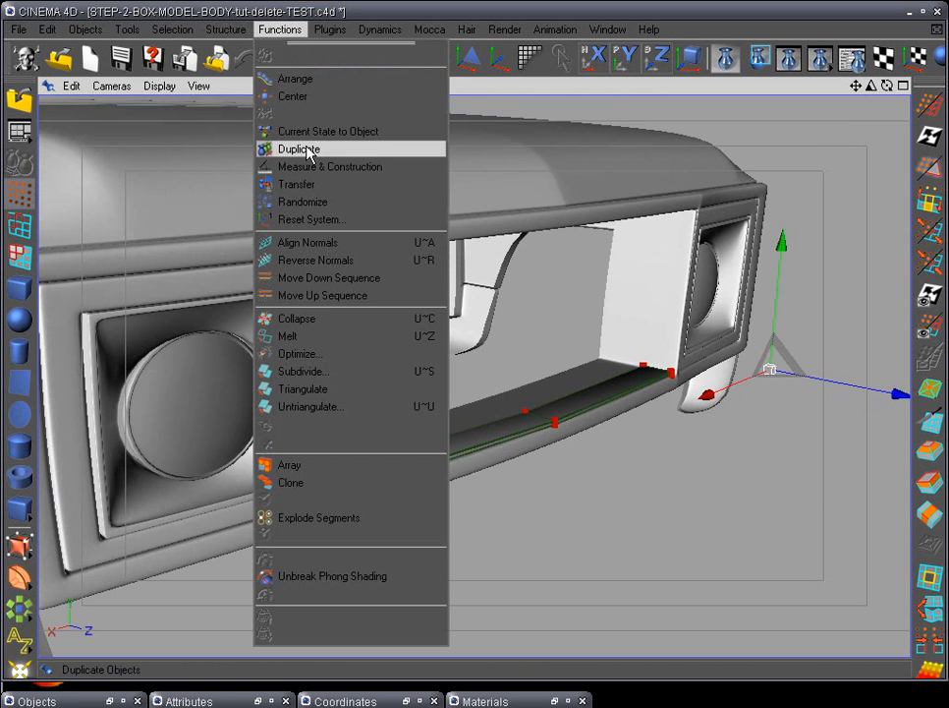
left_click(299, 149)
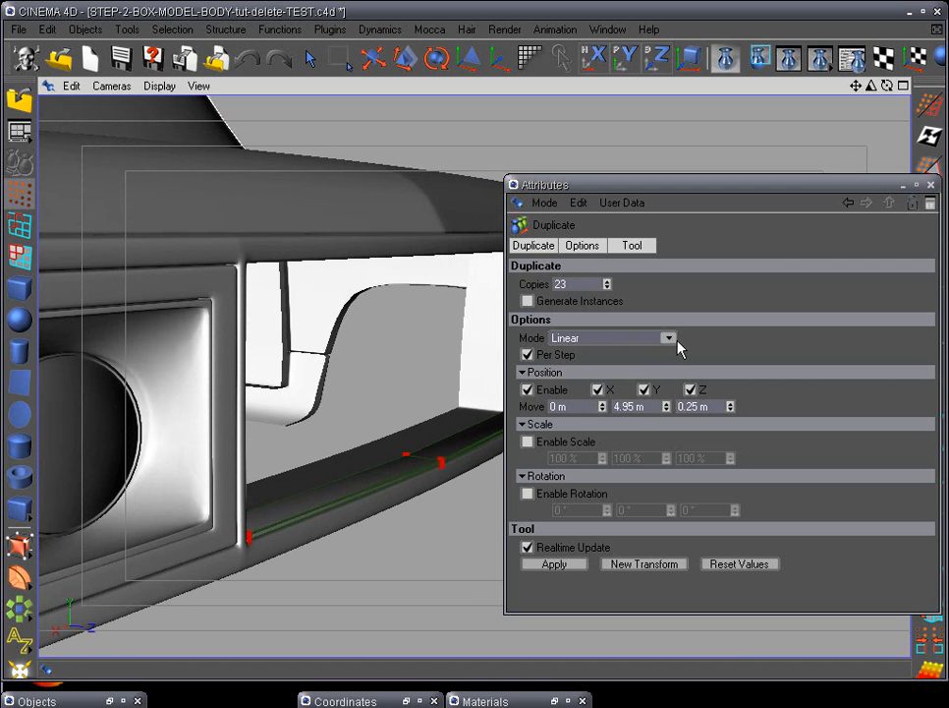
Set duplication mode to Linear and apply 23 copies stepped 4.95 m up, 0.25 m deeper.
left_click(669, 337)
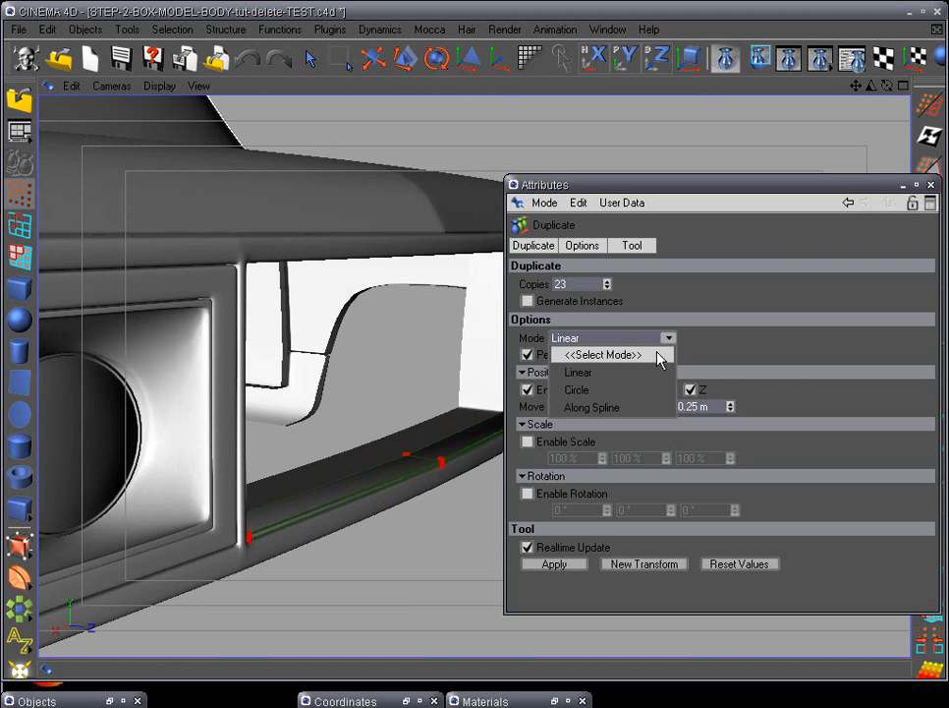
left_click(578, 372)
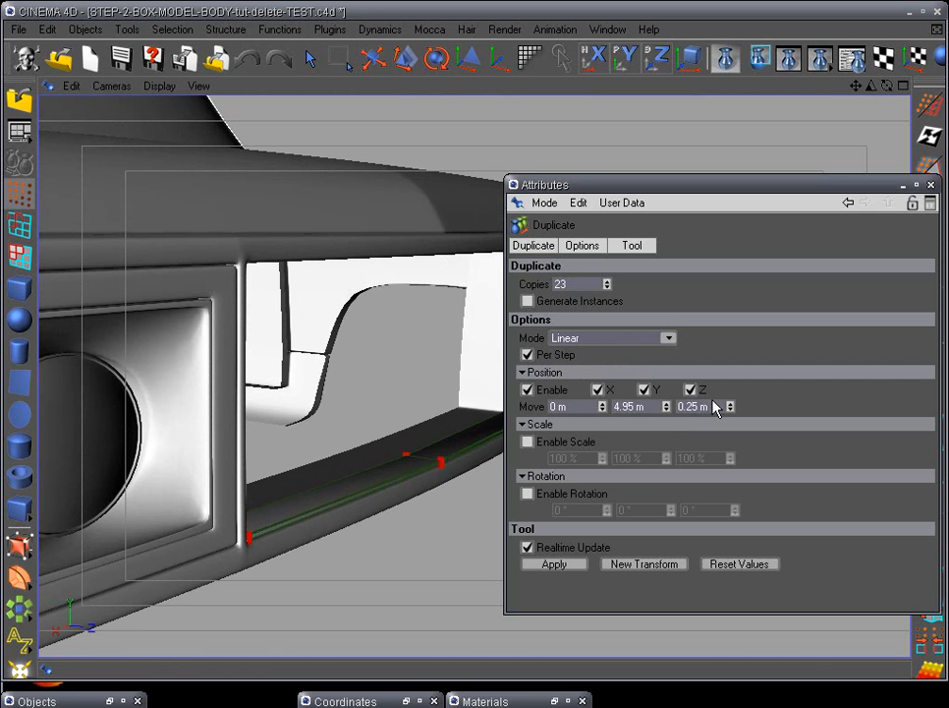
mouse_move(742, 421)
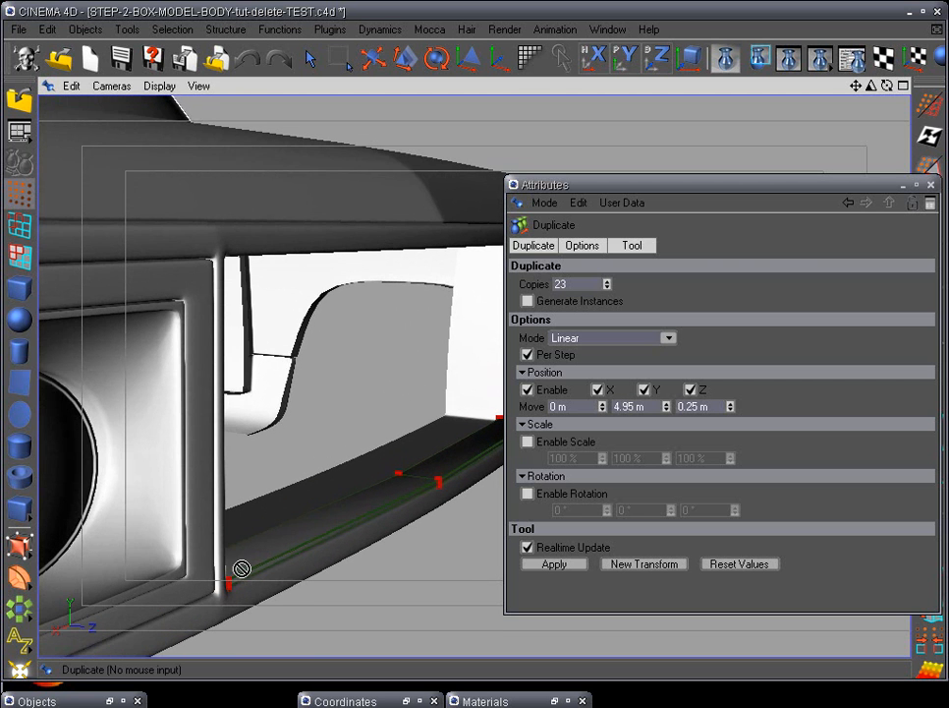
mouse_move(318, 432)
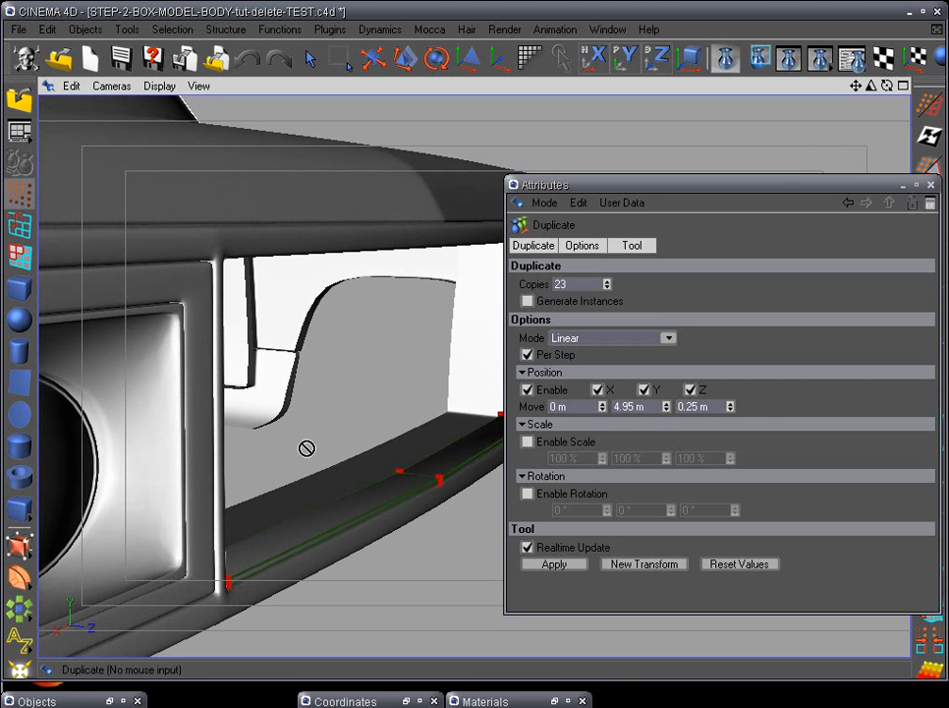
mouse_move(443, 491)
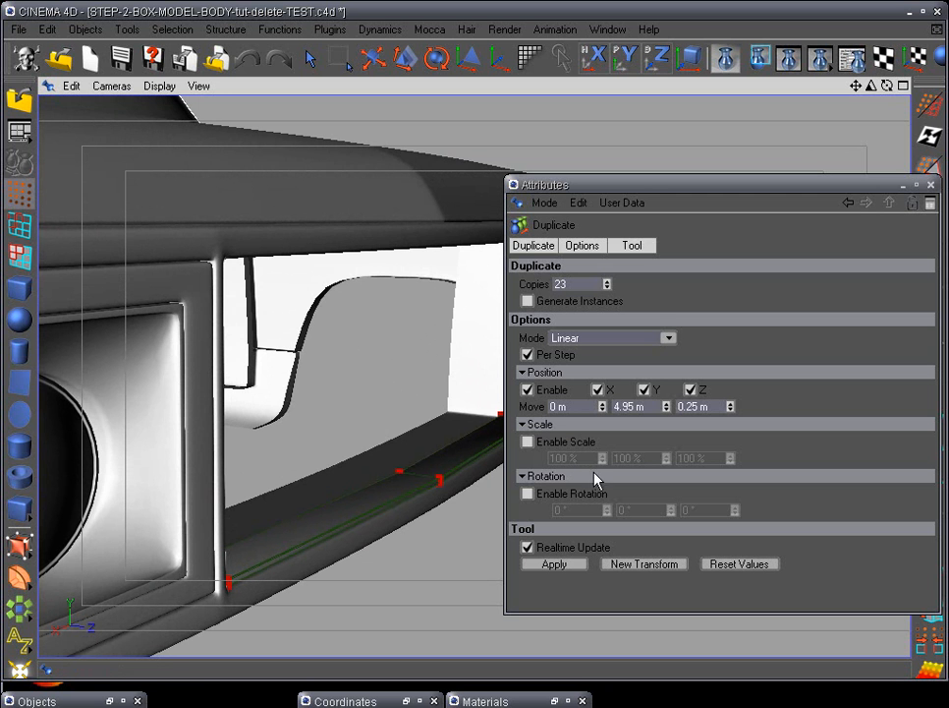
mouse_move(565, 574)
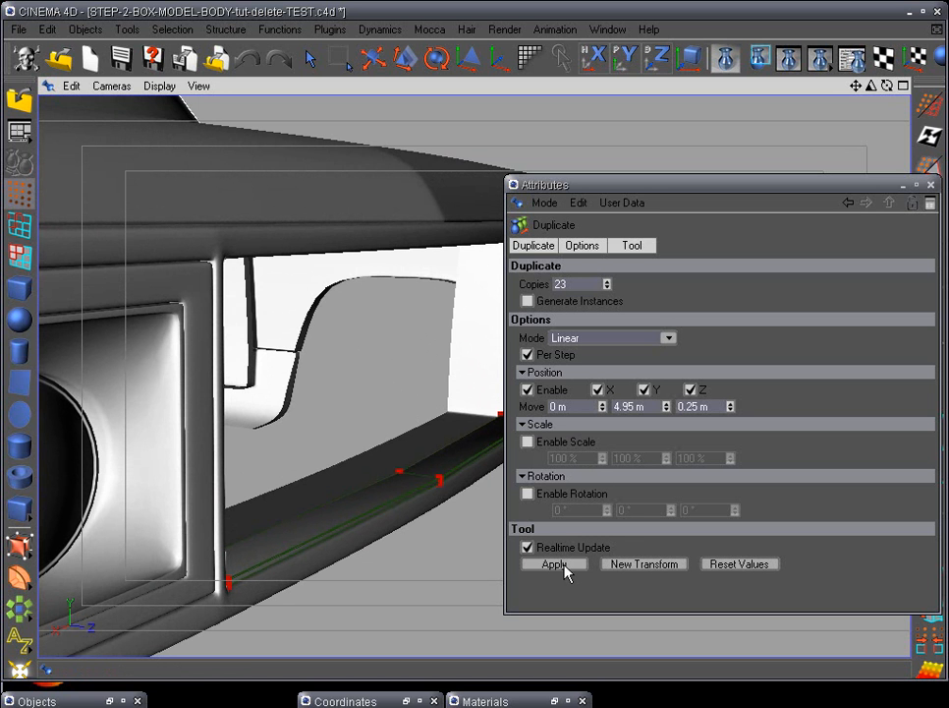
left_click(553, 563)
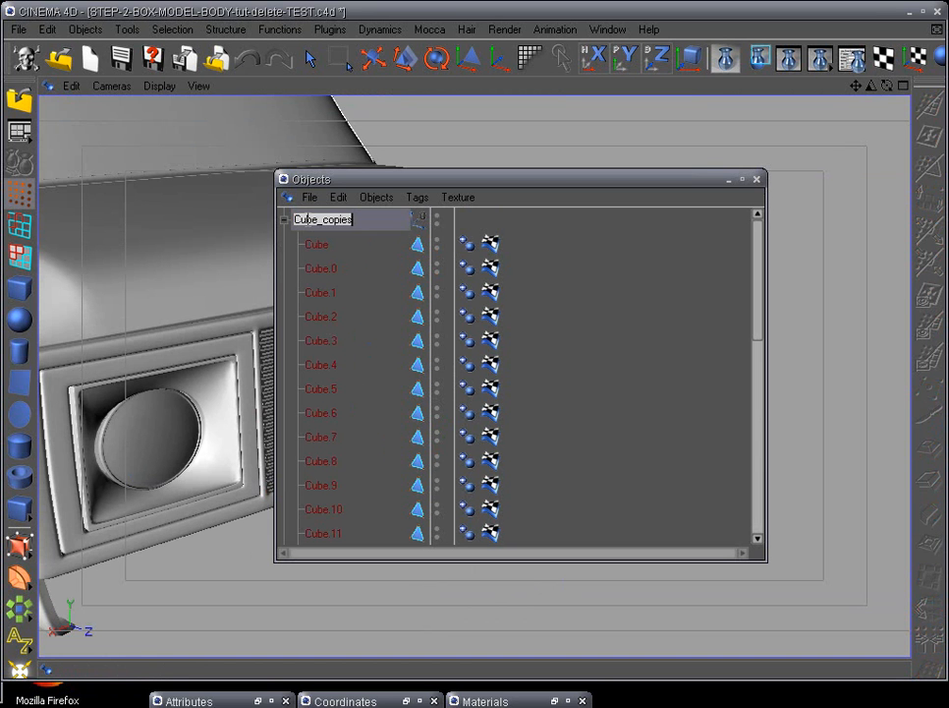
Type FRONT as the new name of the Cube_copies group.
type("FRONT-")
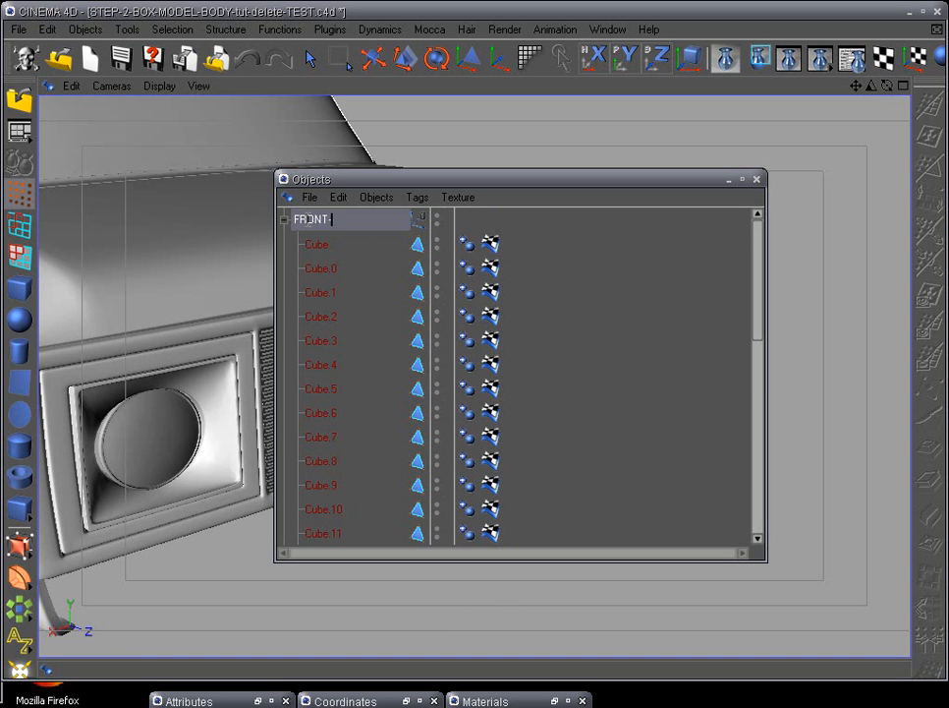